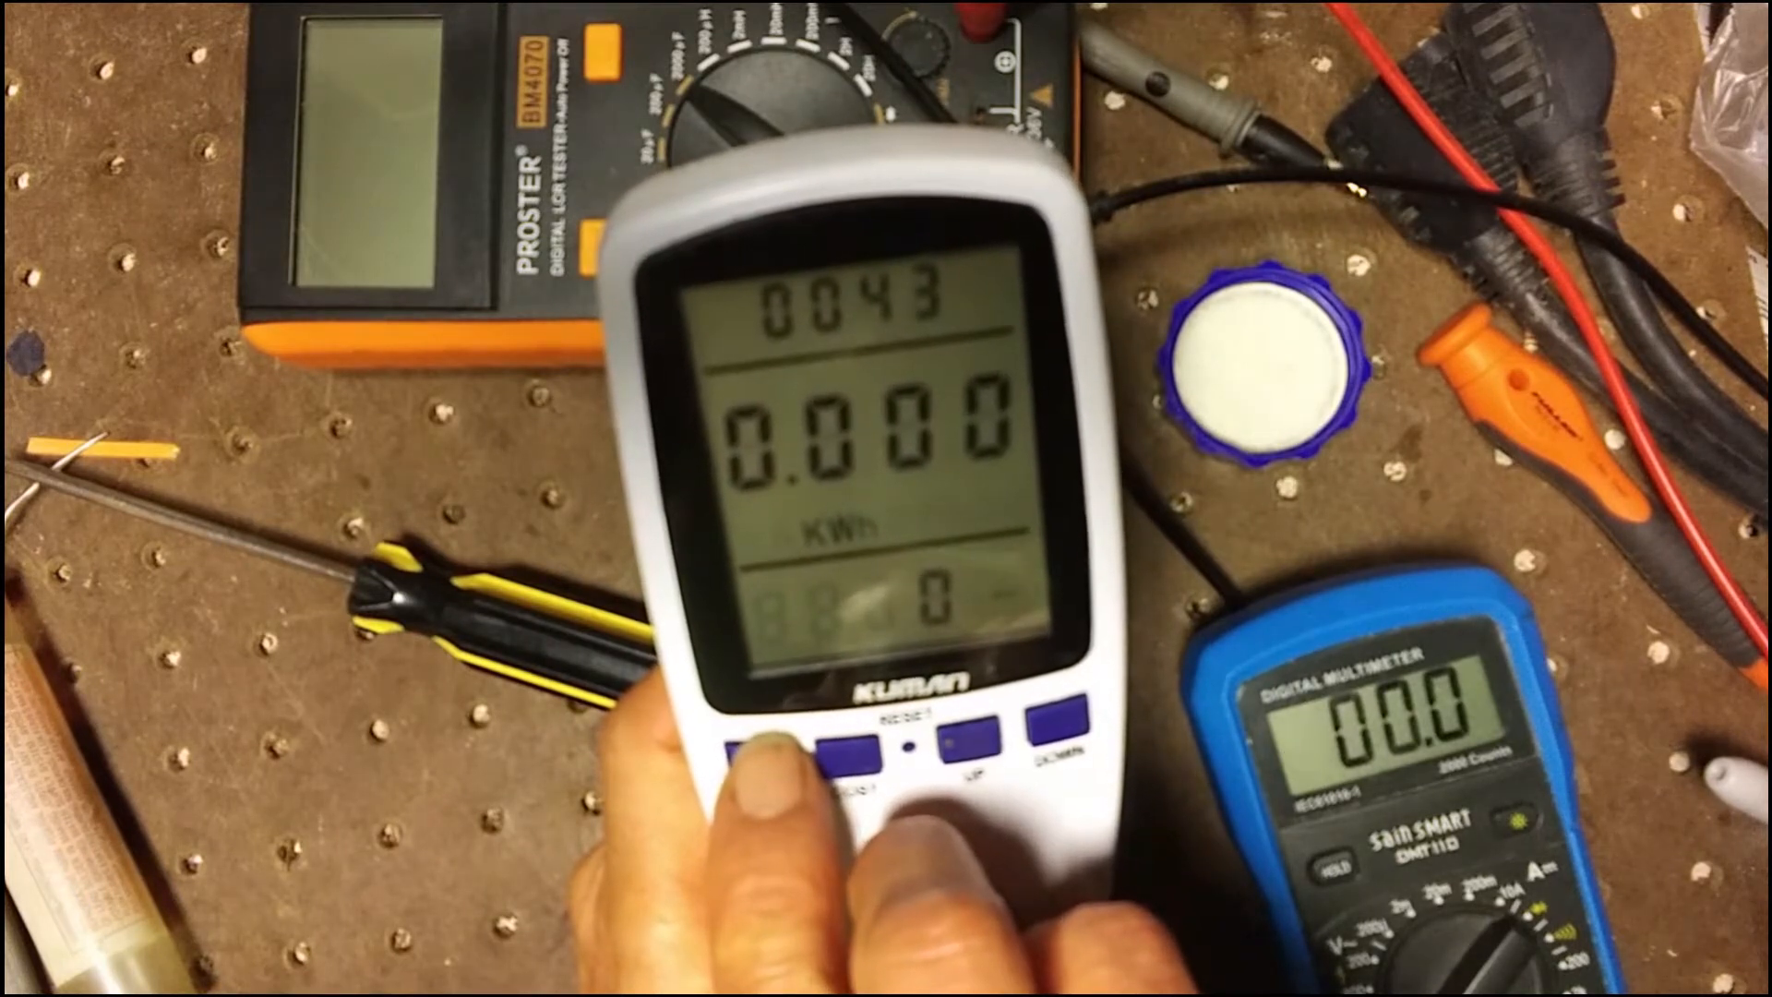
click(769, 746)
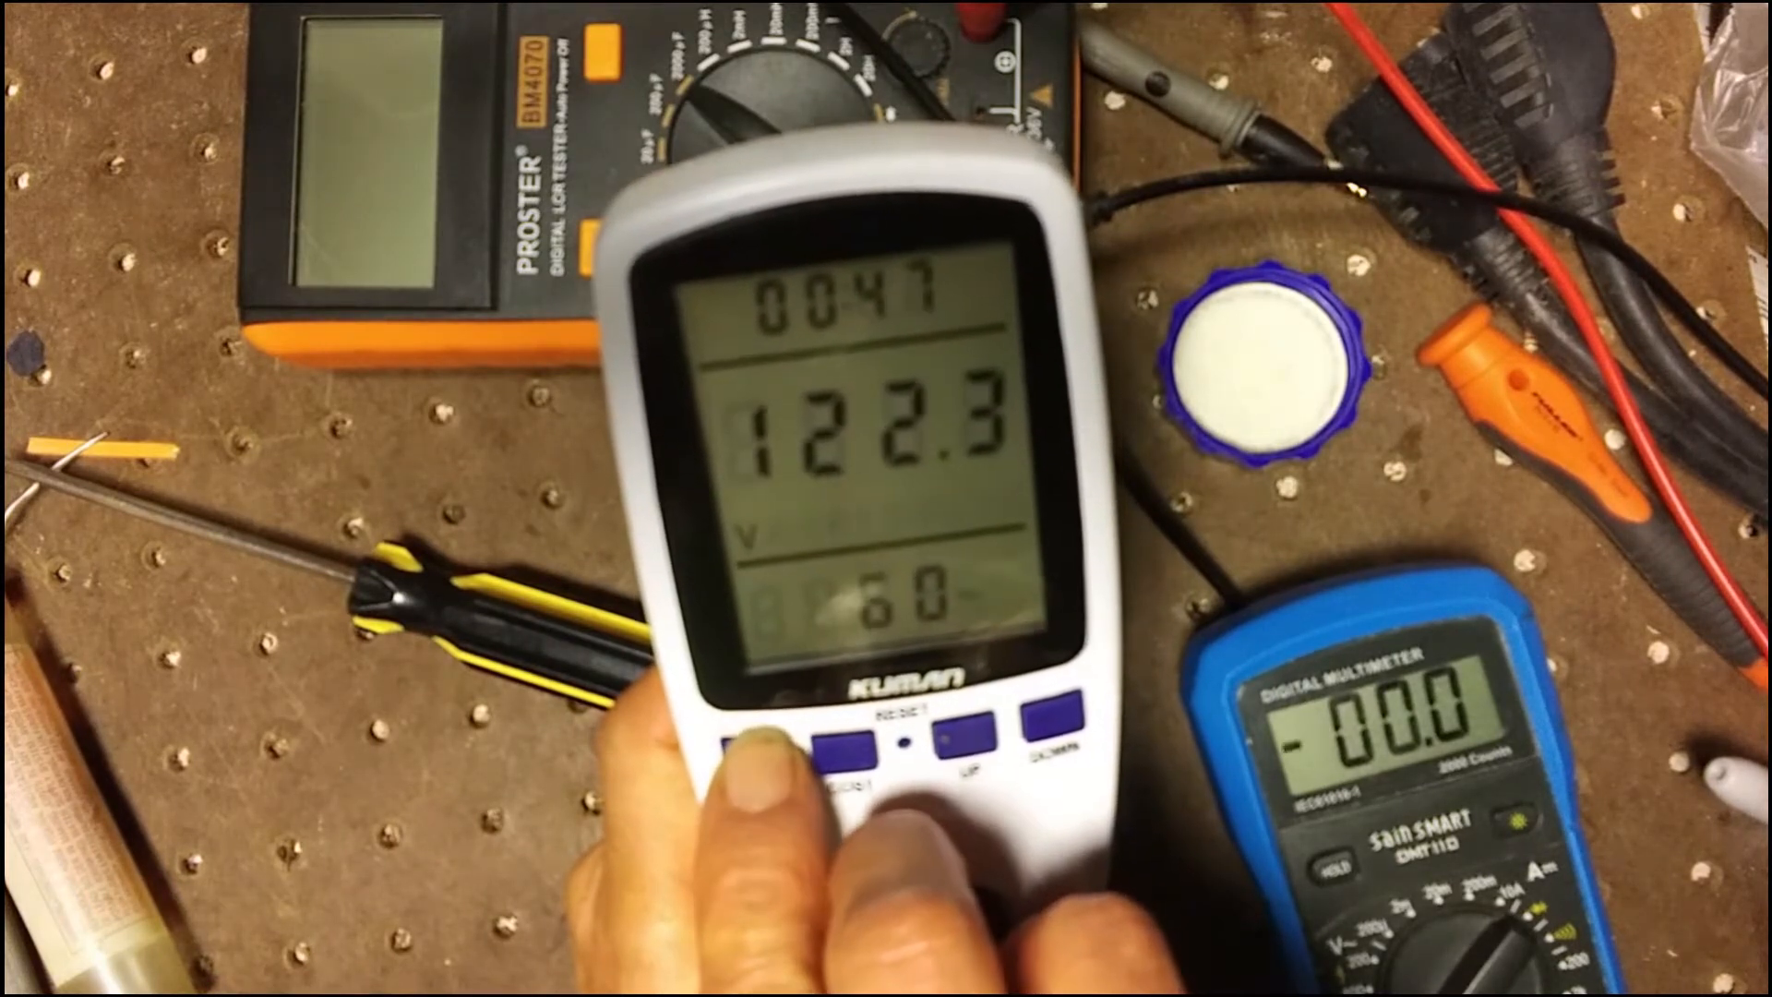
click(763, 740)
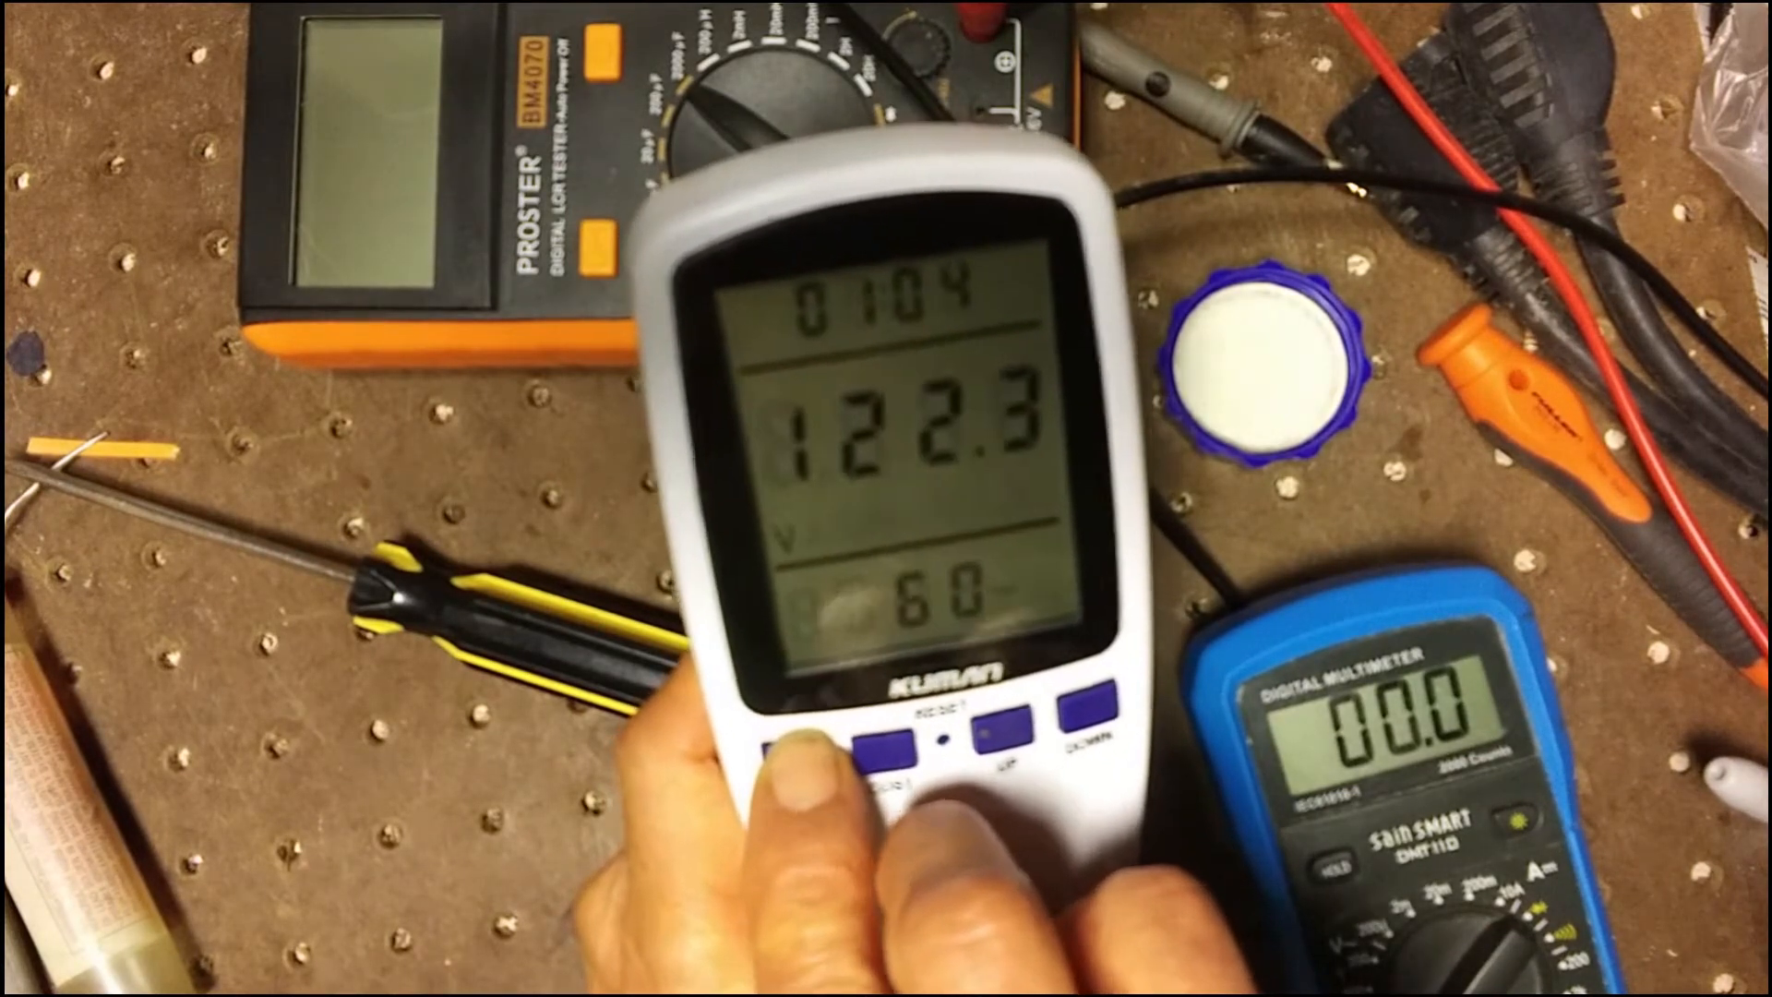
click(800, 732)
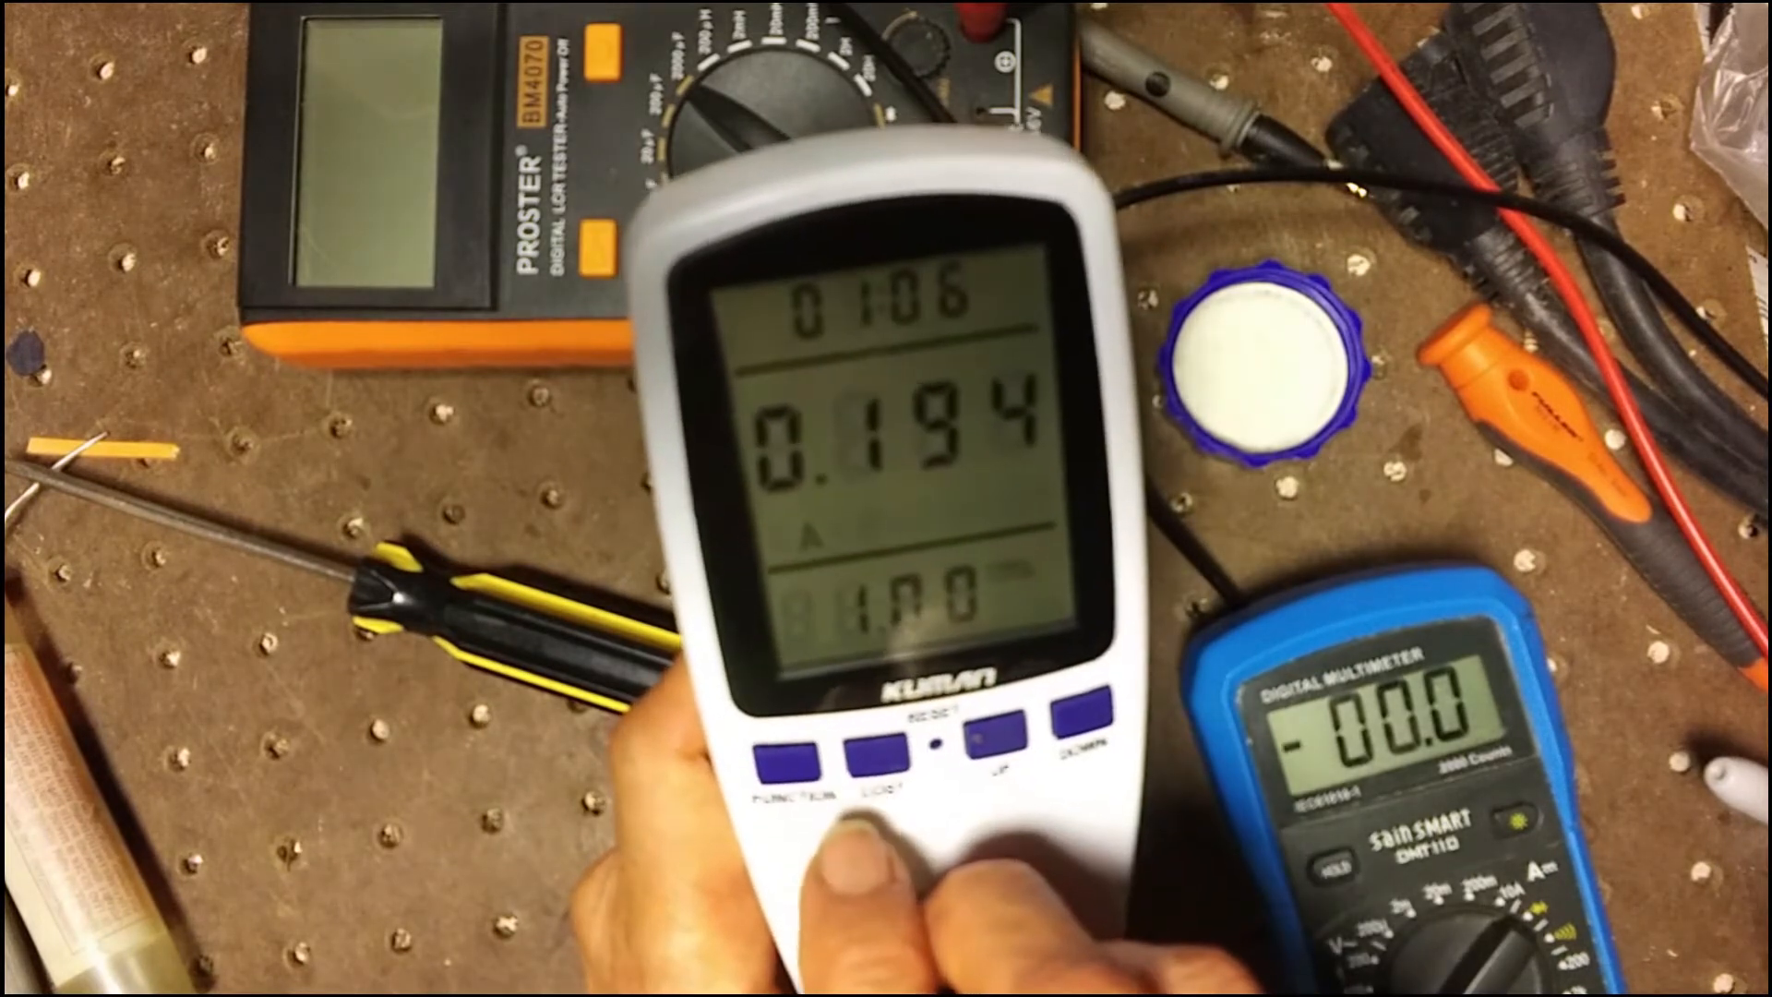